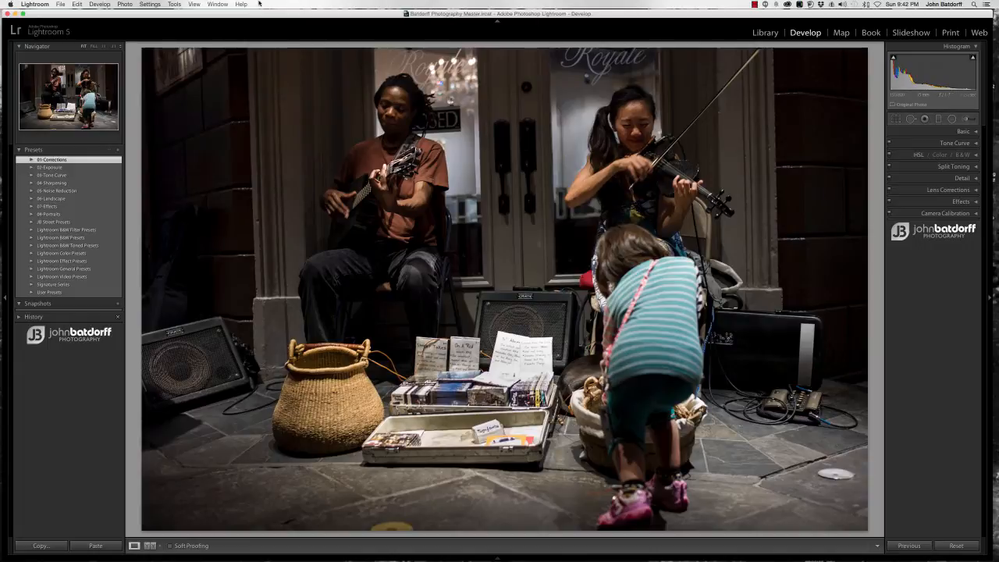
- Open the Lightroom application menu in the menu bar
{"action": "left_click", "coordinate": [34, 3]}
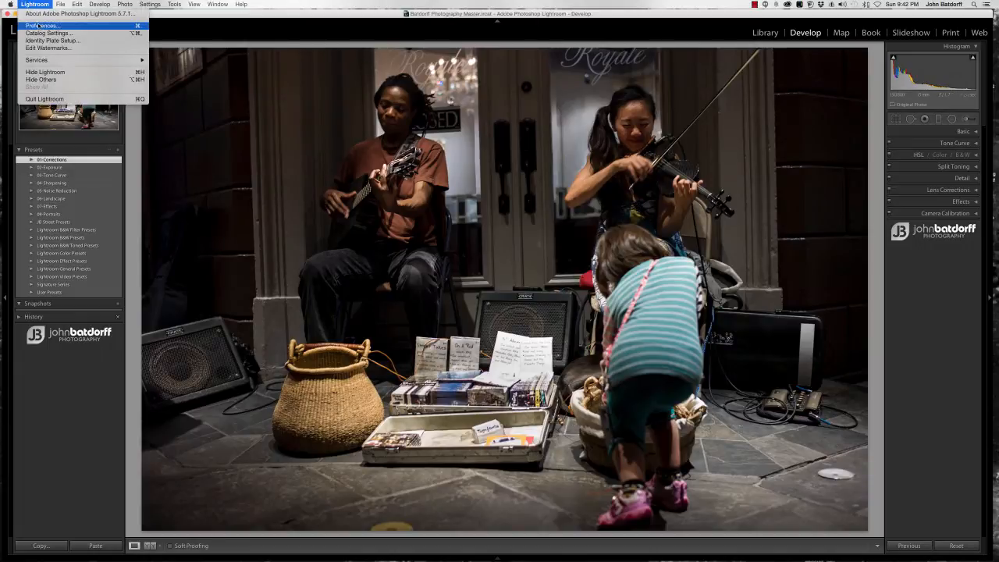
- Open Preferences and switch to the Presets tab
{"action": "left_click", "coordinate": [45, 24]}
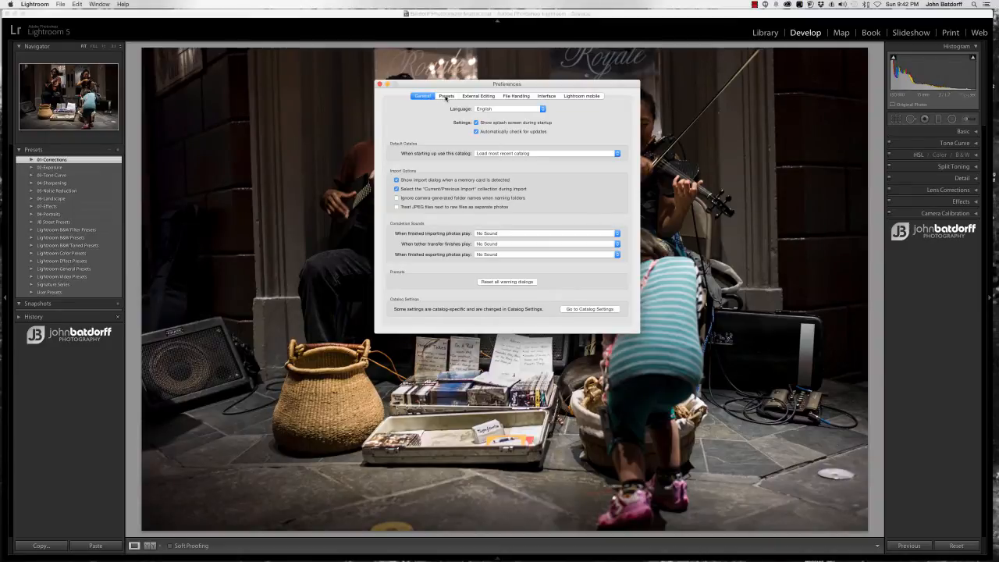
{"action": "left_click", "coordinate": [445, 96]}
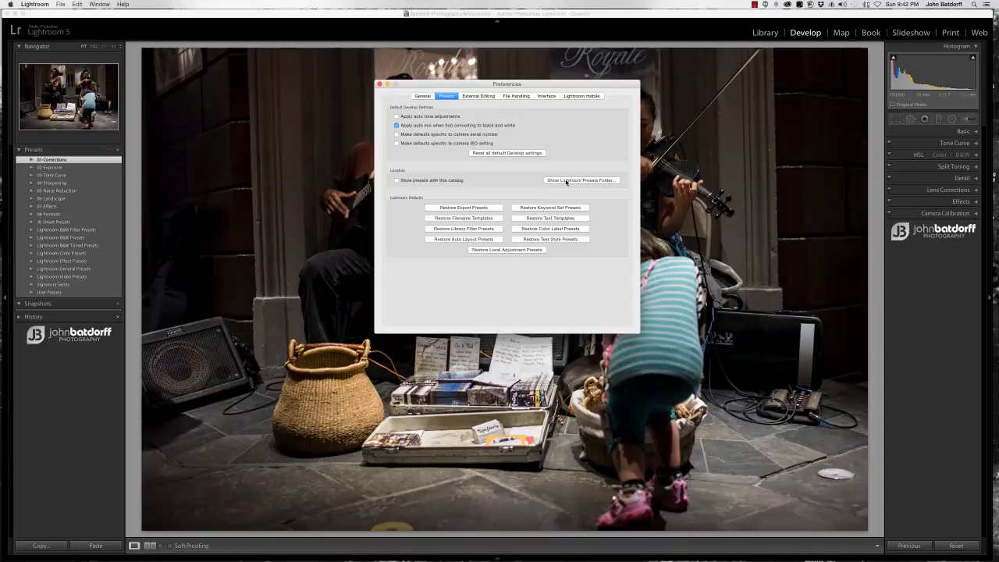
- Show the Lightroom Presets Folder in Finder, highlighting Lightroom inside Adobe
{"action": "left_click", "coordinate": [580, 180]}
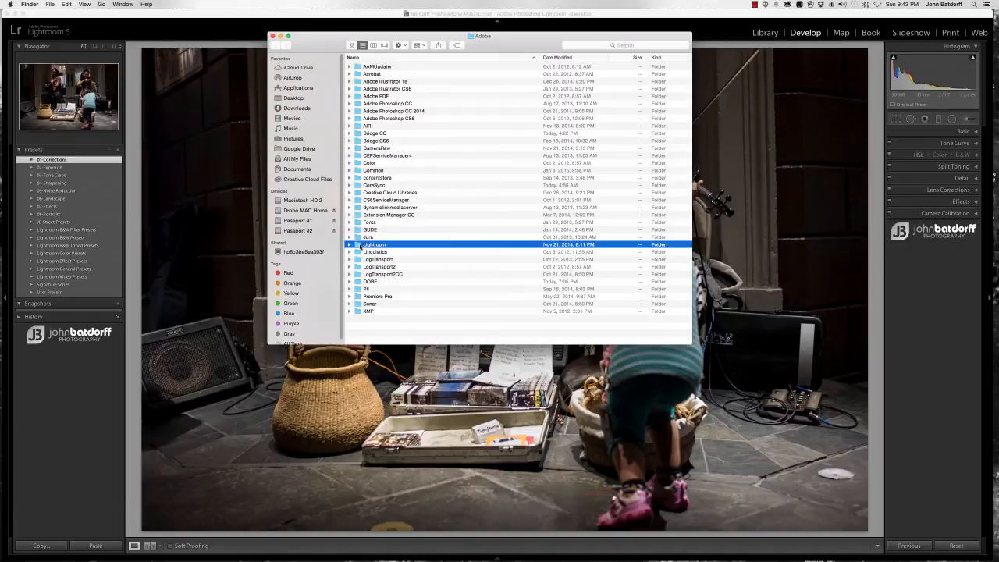
- Expand the Lightroom folder, select Develop Presets, then reselect the Lightroom folder
{"action": "left_click", "coordinate": [350, 245]}
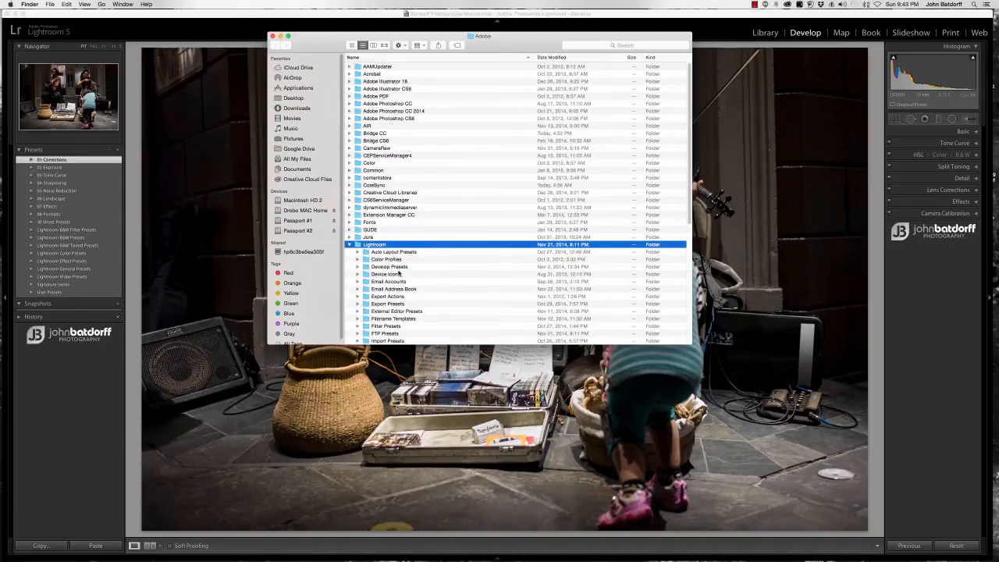
{"action": "left_click", "coordinate": [388, 266]}
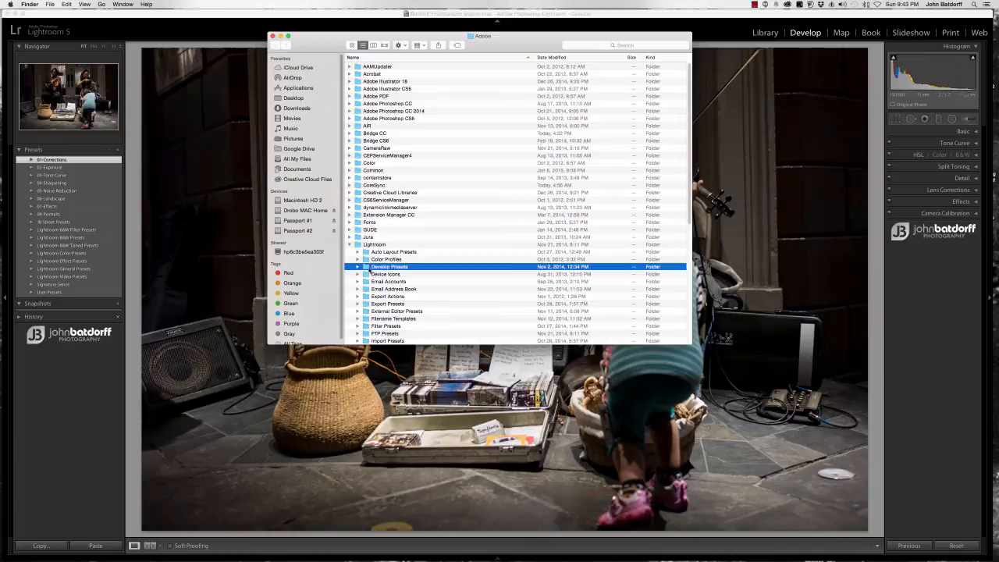
{"action": "scroll", "scroll_direction": "down", "scroll_amount": 3}
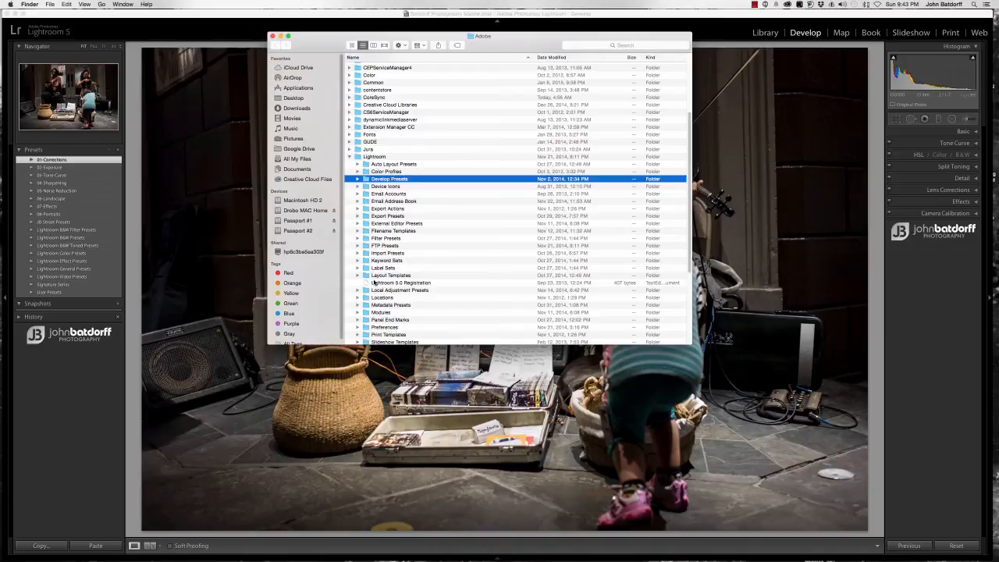
{"action": "left_click", "coordinate": [373, 156]}
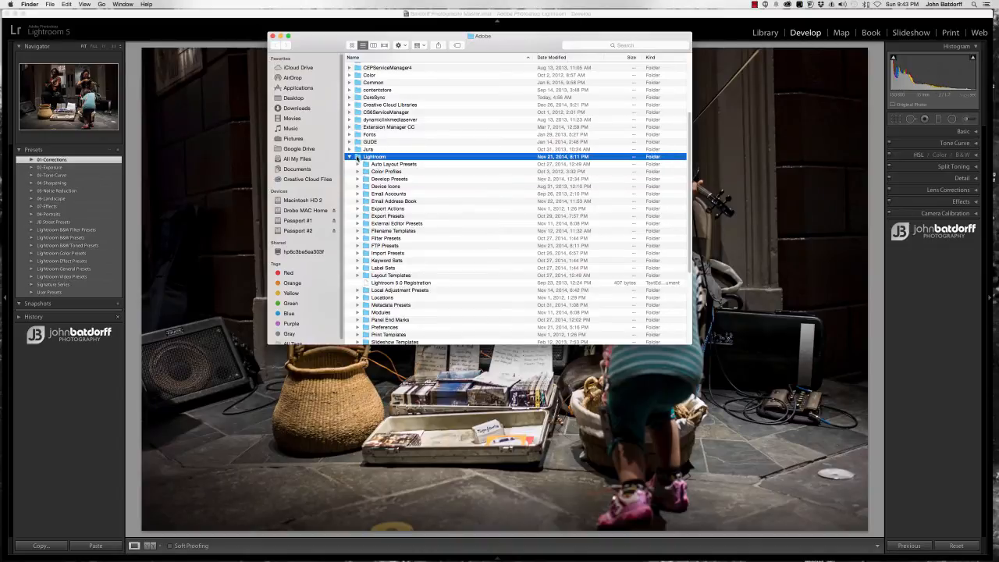